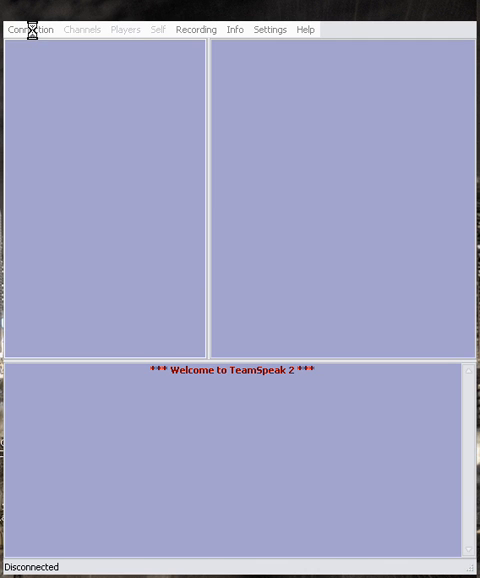
Step: Bring up the server address book from the Connection menu
{"action": "left_click", "coordinate": [30, 28]}
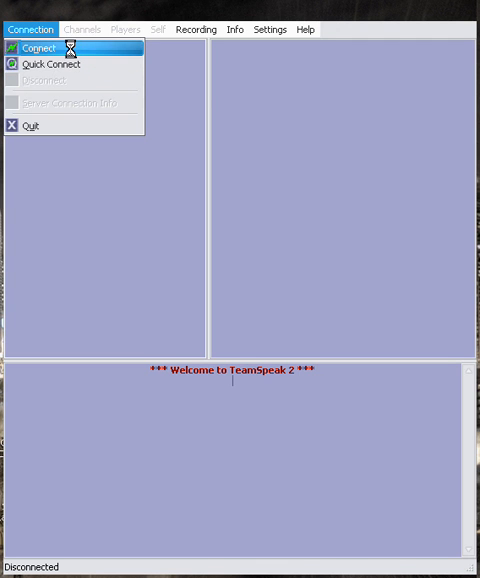
{"action": "left_click", "coordinate": [38, 48]}
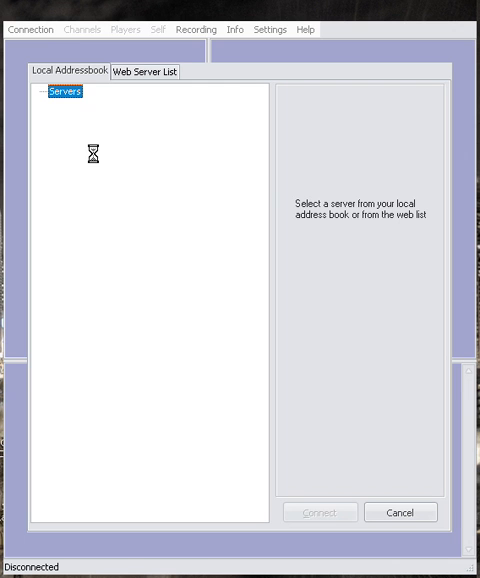
Step: Add a server entry labelled IBN at incidentbroadcast.com:8768
{"action": "right_click", "coordinate": [94, 156]}
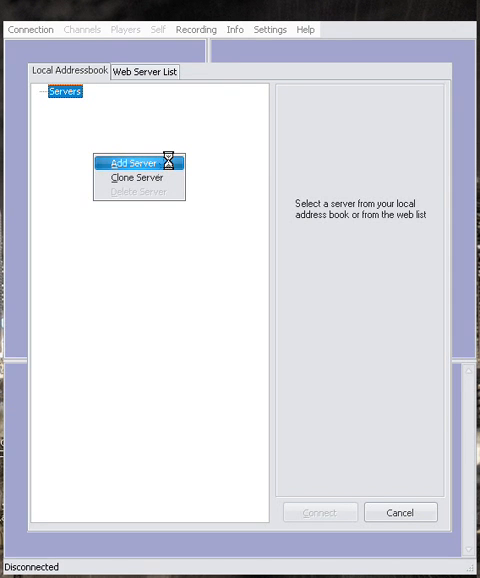
{"action": "left_click", "coordinate": [130, 160]}
{"action": "type", "text": "IBN"}
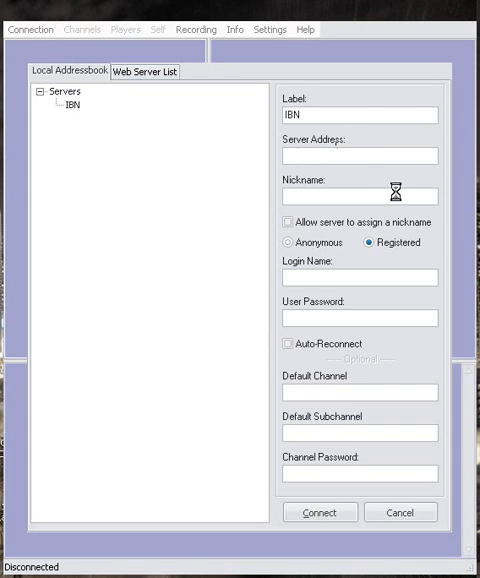
{"action": "type", "text": "incidentbroadcast.com"}
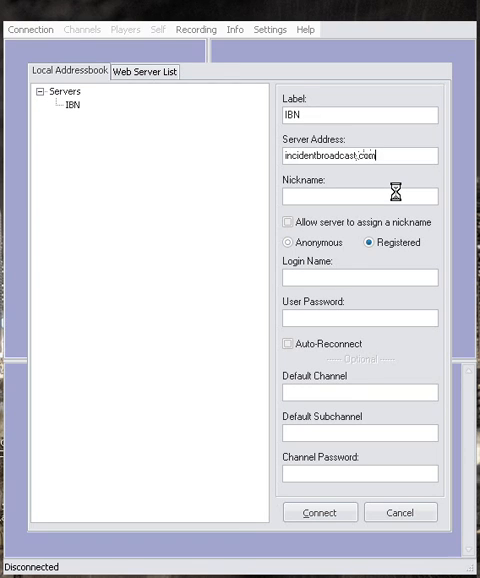
{"action": "type", "text": ":8768"}
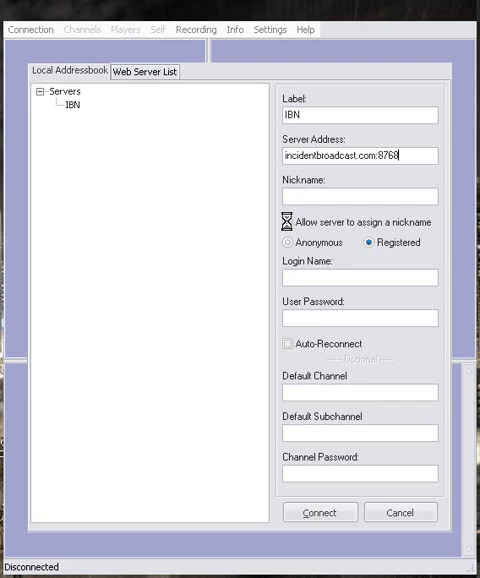
Step: Let the server assign the nickname and set anonymous login for IBN
{"action": "left_click", "coordinate": [284, 226]}
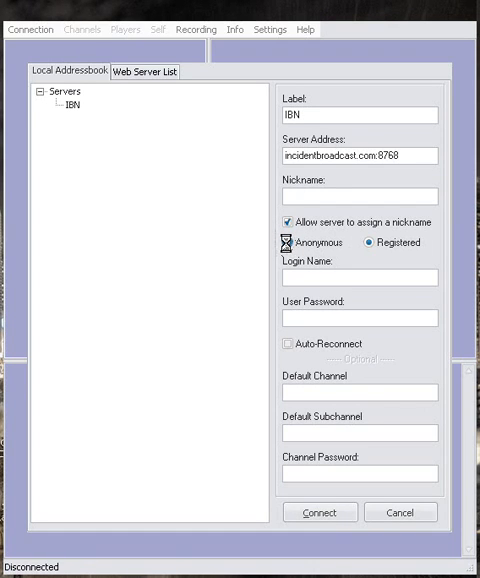
{"action": "left_click", "coordinate": [290, 242]}
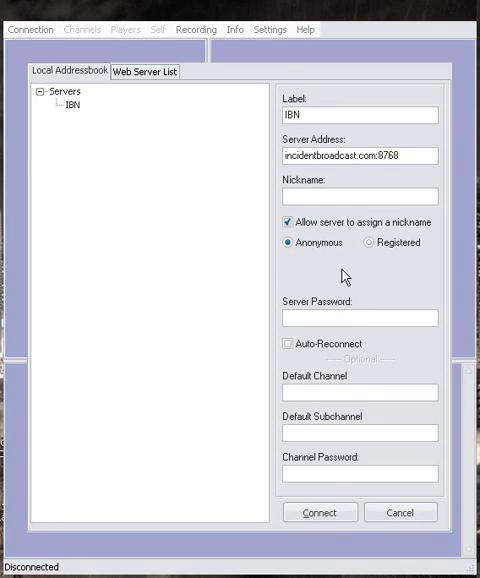
{"action": "left_click", "coordinate": [320, 512]}
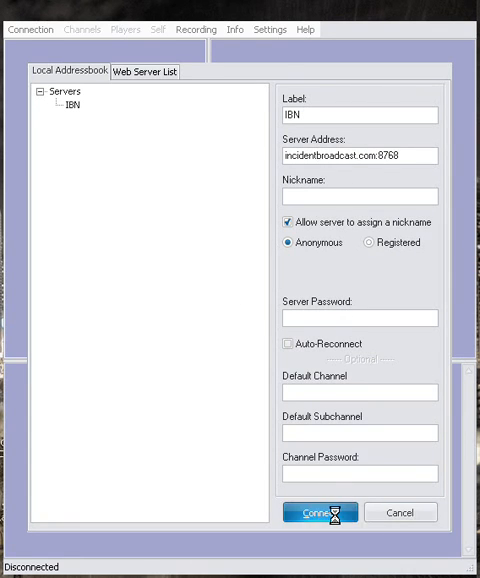
Step: Connect to the IBN server as a guest and bring up the Self menu
{"action": "left_click", "coordinate": [318, 512]}
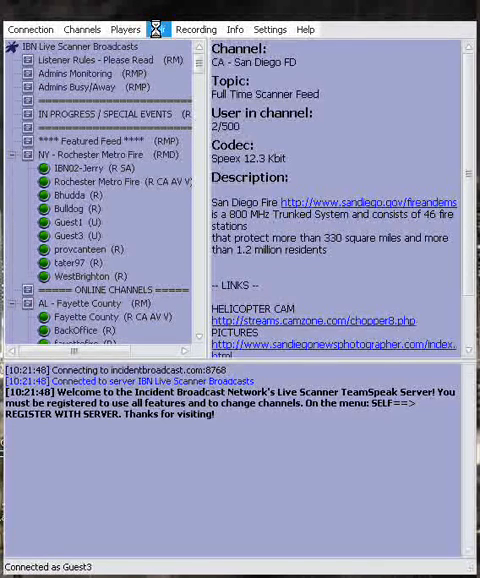
{"action": "left_click", "coordinate": [160, 28]}
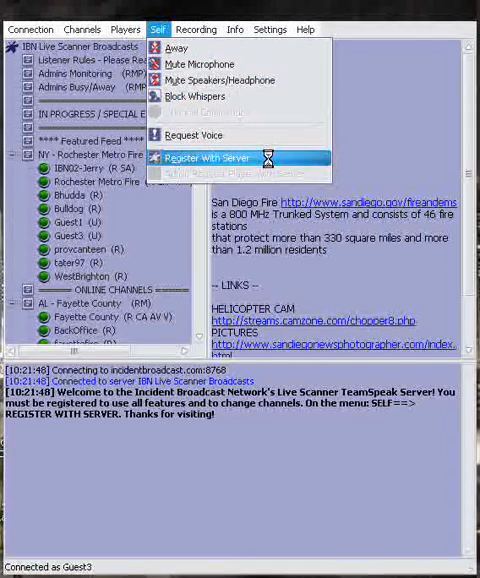
Step: Register an account with login name riley and a password on the IBN server
{"action": "left_click", "coordinate": [216, 156]}
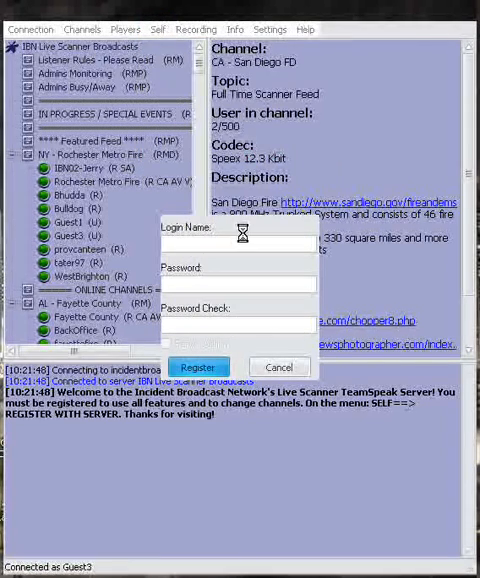
{"action": "left_click", "coordinate": [238, 244]}
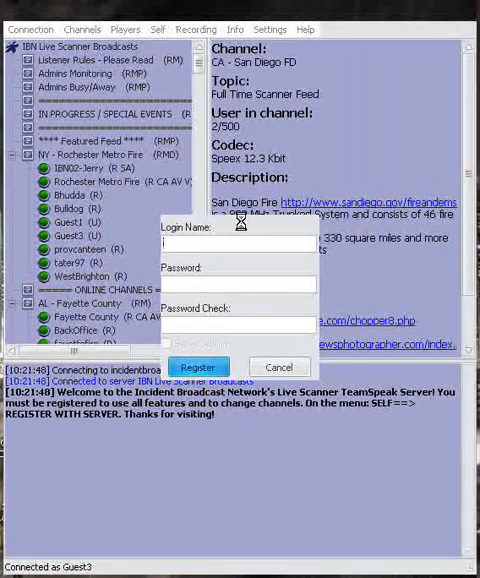
{"action": "type", "text": "niley"}
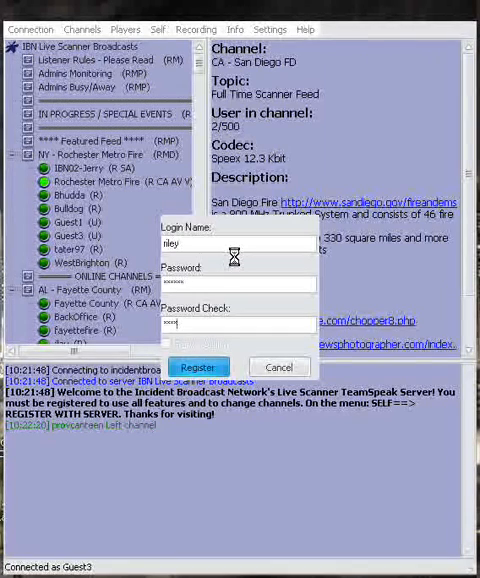
{"action": "left_click", "coordinate": [198, 366]}
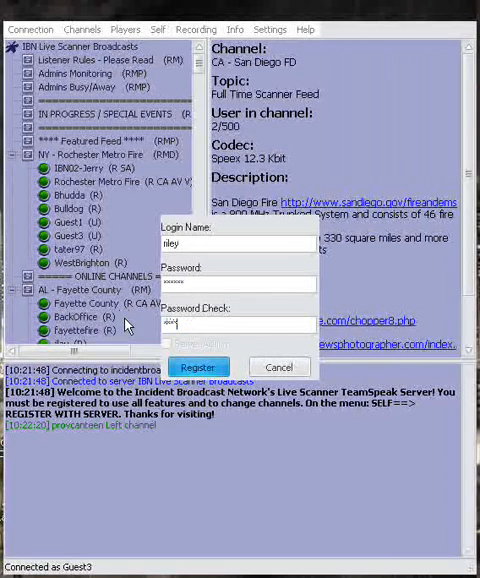
{"action": "left_click", "coordinate": [196, 368]}
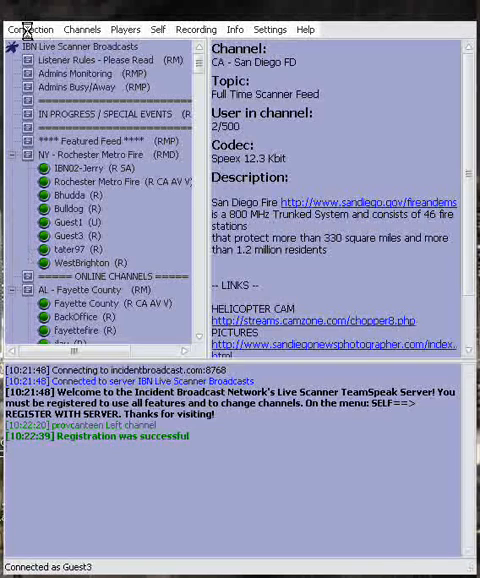
Step: Disconnect from the IBN server via the Connection menu
{"action": "left_click", "coordinate": [30, 28]}
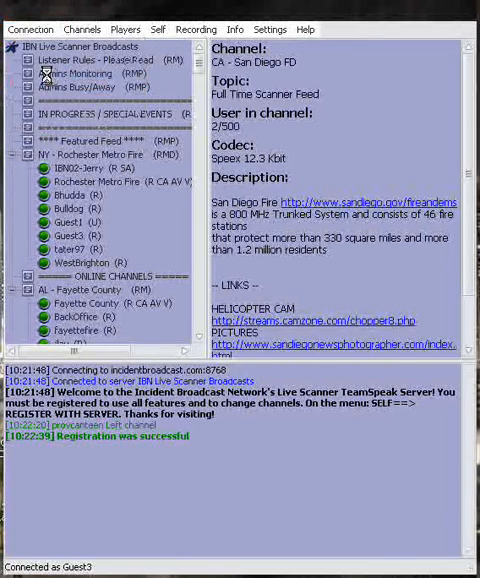
{"action": "left_click", "coordinate": [34, 28]}
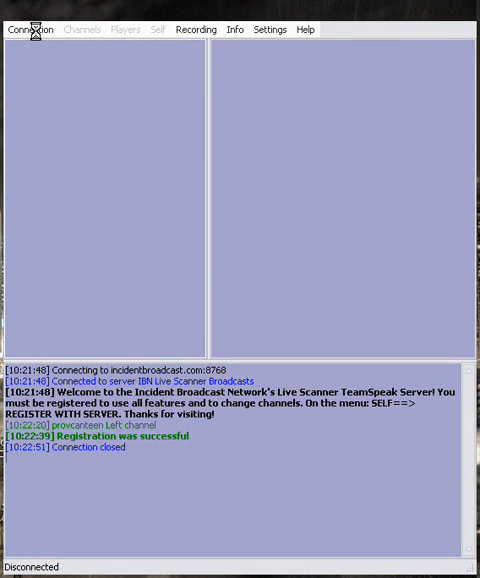
{"action": "left_click", "coordinate": [30, 28]}
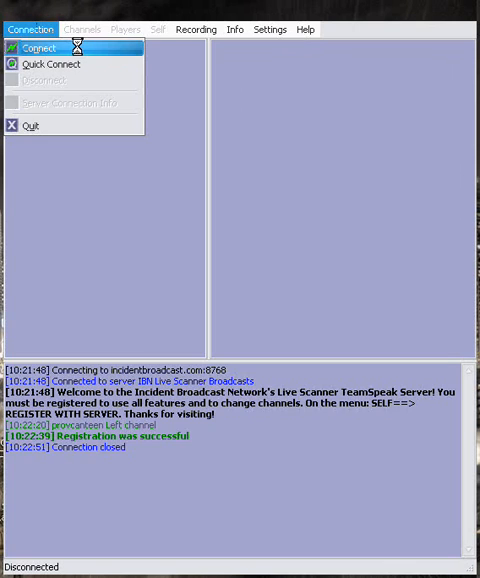
Step: Give the IBN entry the nickname Riley instead of a server-assigned one
{"action": "left_click", "coordinate": [38, 48]}
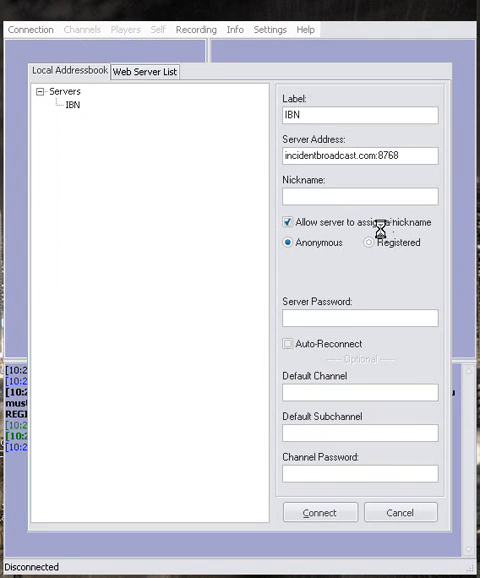
{"action": "type", "text": "Riley"}
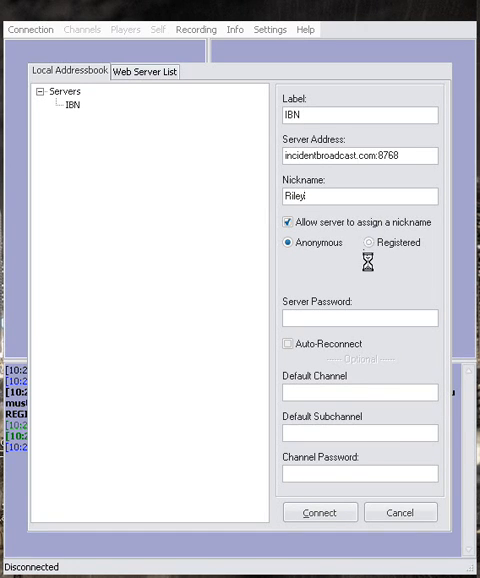
{"action": "left_click", "coordinate": [280, 224]}
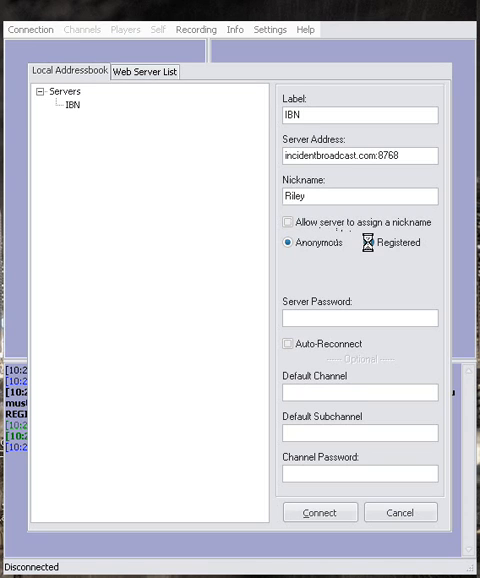
Step: Switch IBN to registered login riley with password and connect
{"action": "left_click", "coordinate": [354, 244]}
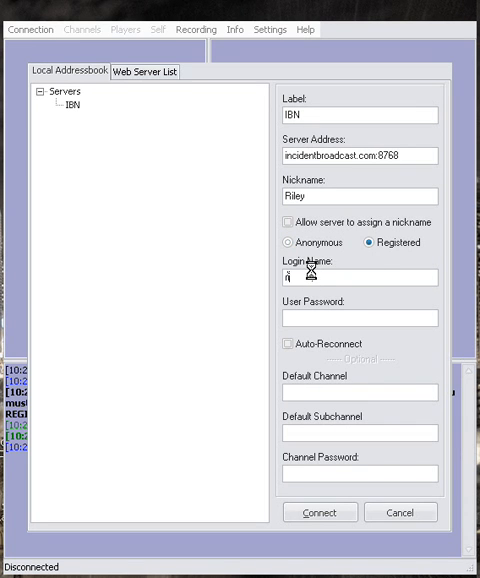
{"action": "type", "text": "riley"}
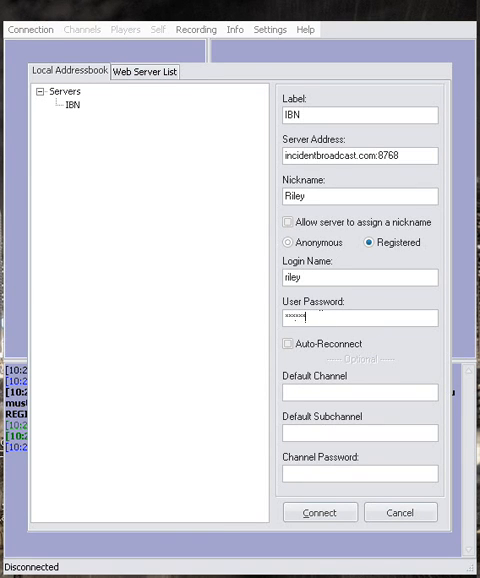
{"action": "left_click", "coordinate": [320, 512]}
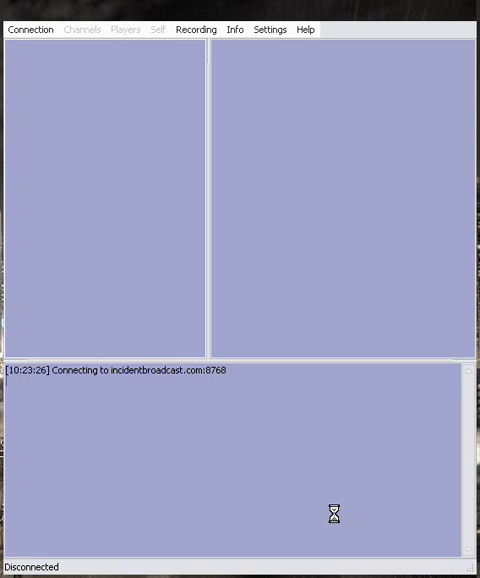